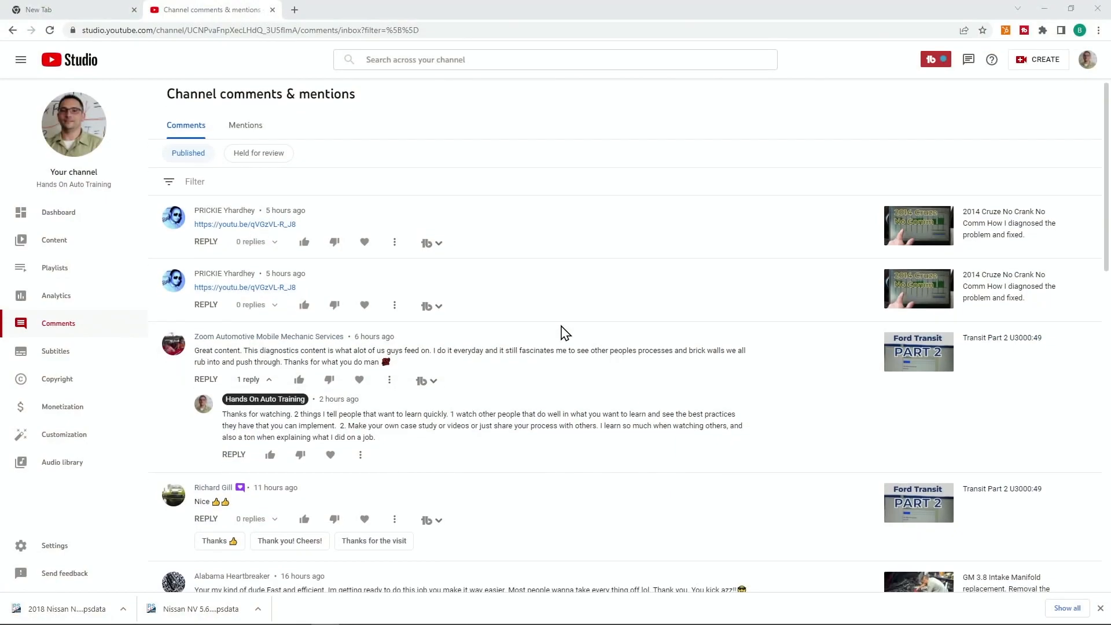
Highlight the whole of the channel's "Thanks for watching. 2 things" reply text.
scroll("down", 3)
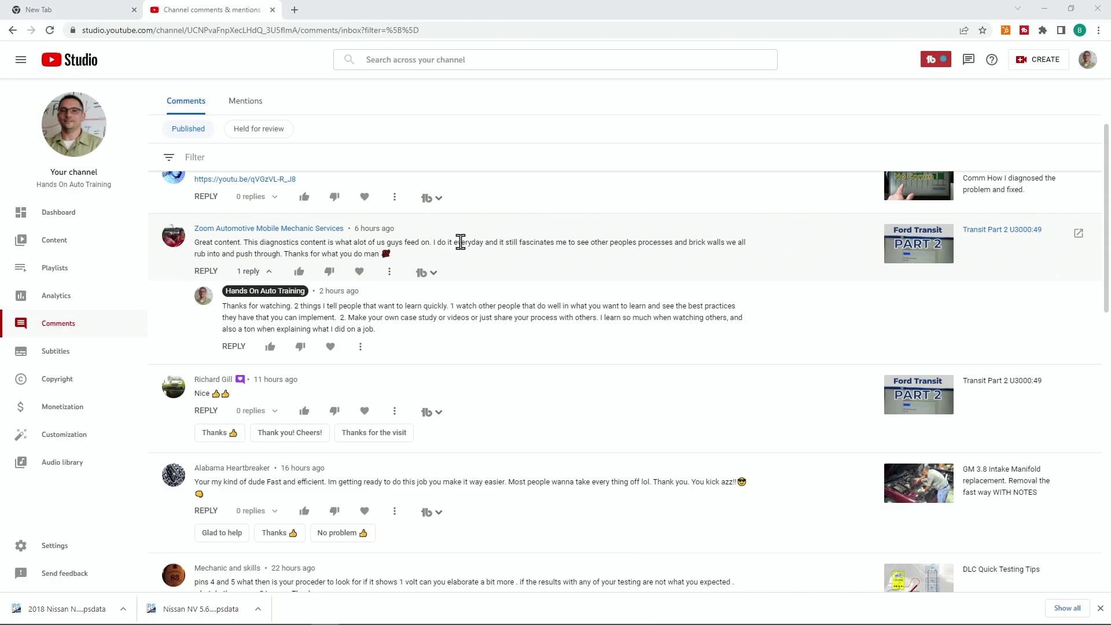
mouse_move(443, 298)
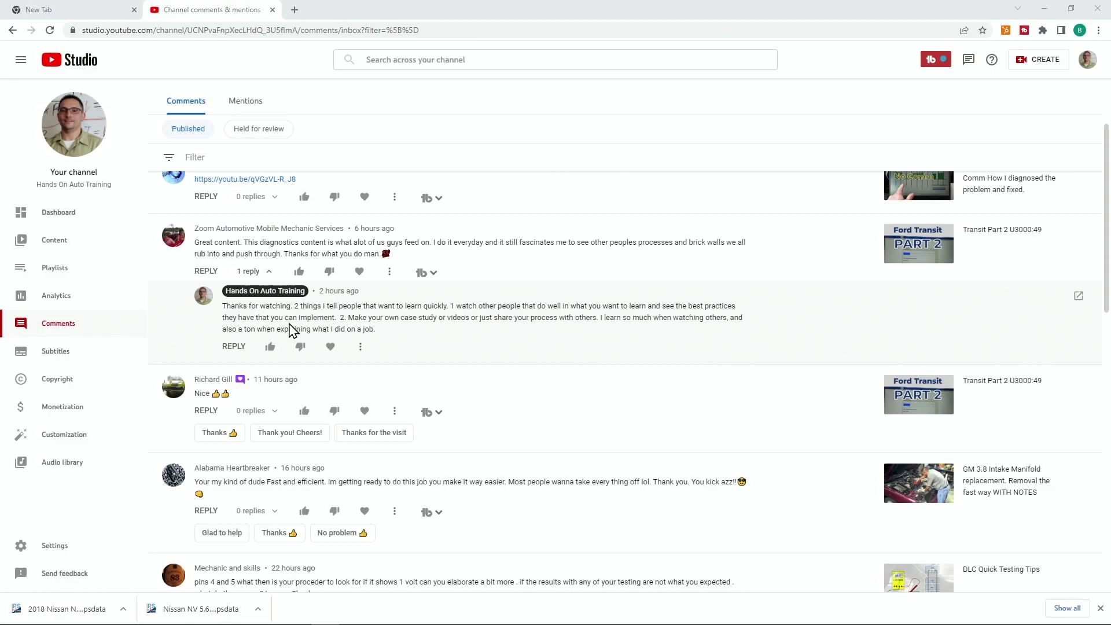
left_click_drag(223, 306, 326, 317)
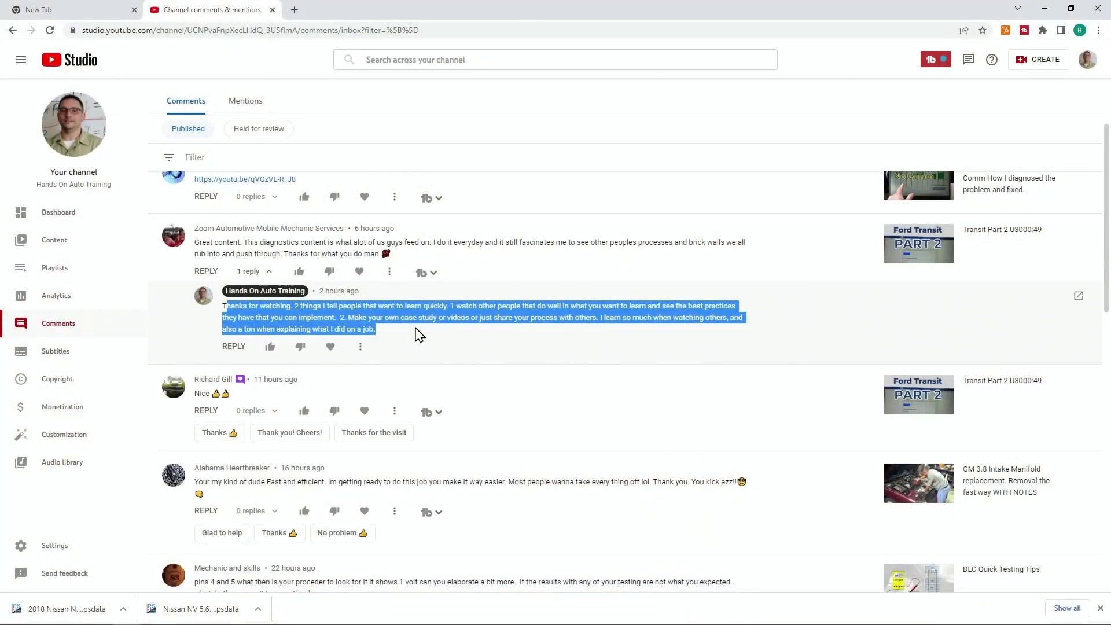
Scroll the comments past the door-harness and BCM reply thread to the next viewer comments.
scroll("down", 3)
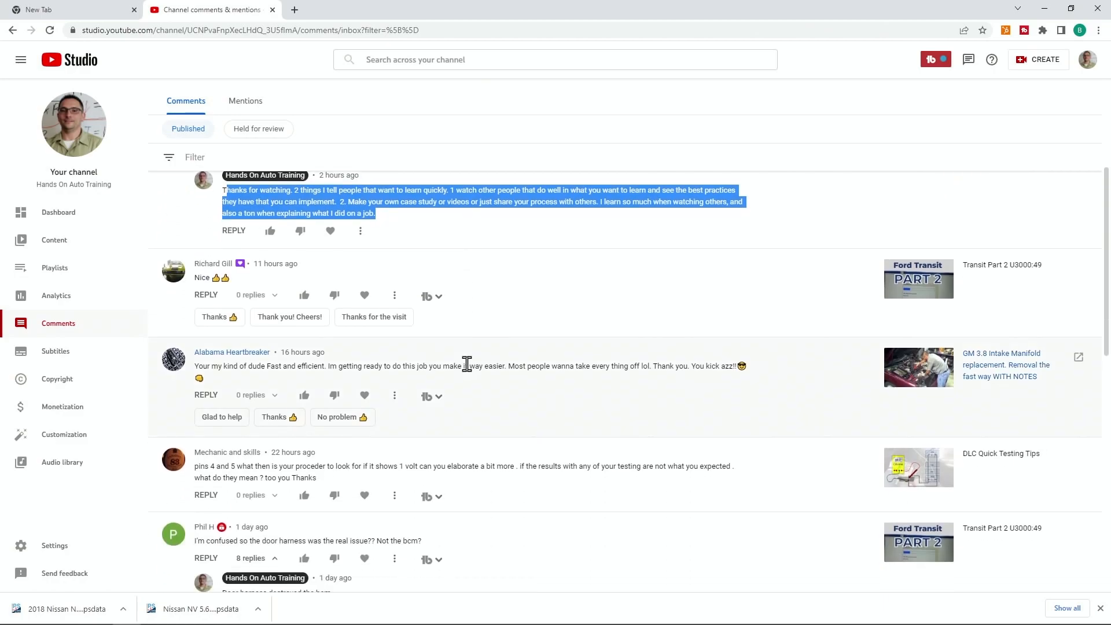
scroll("down", 3)
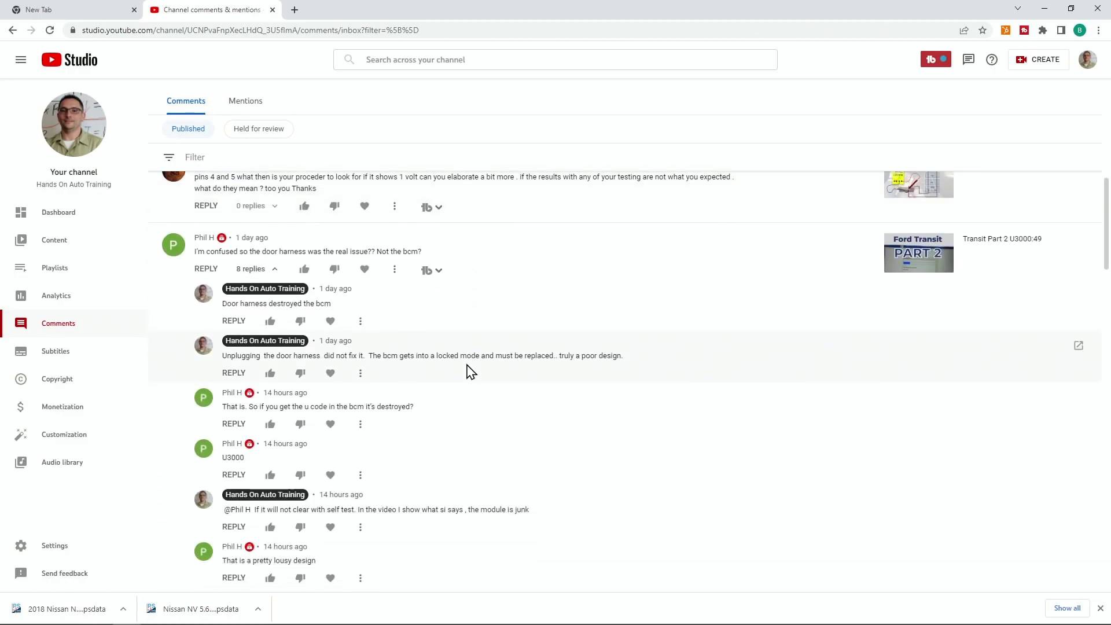
scroll("down", 3)
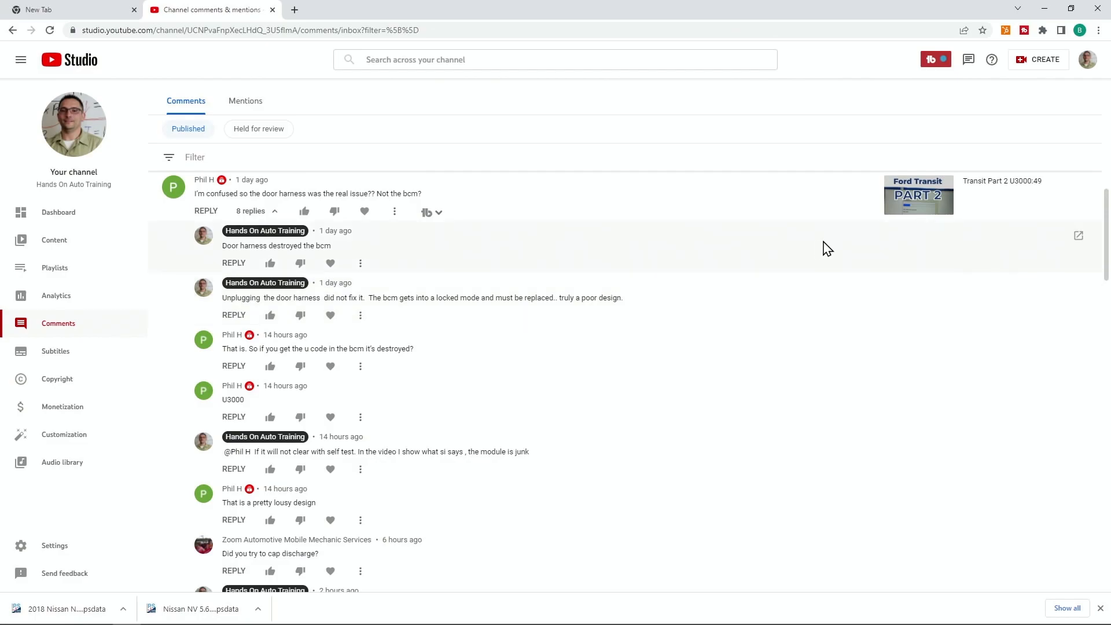
mouse_move(638, 276)
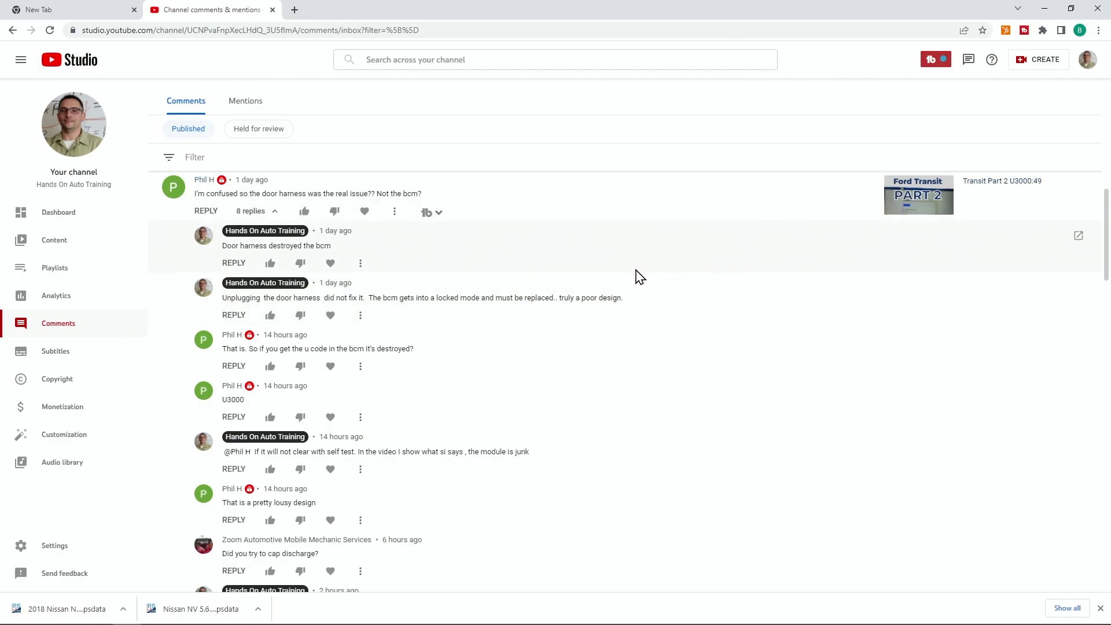
scroll("down", 3)
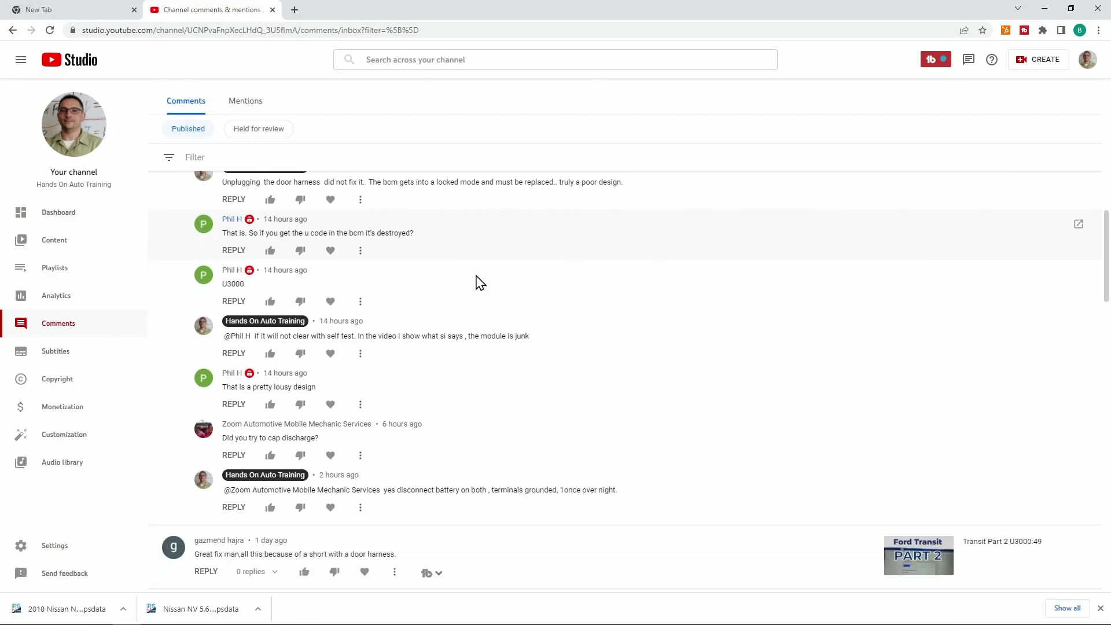
scroll("down", 3)
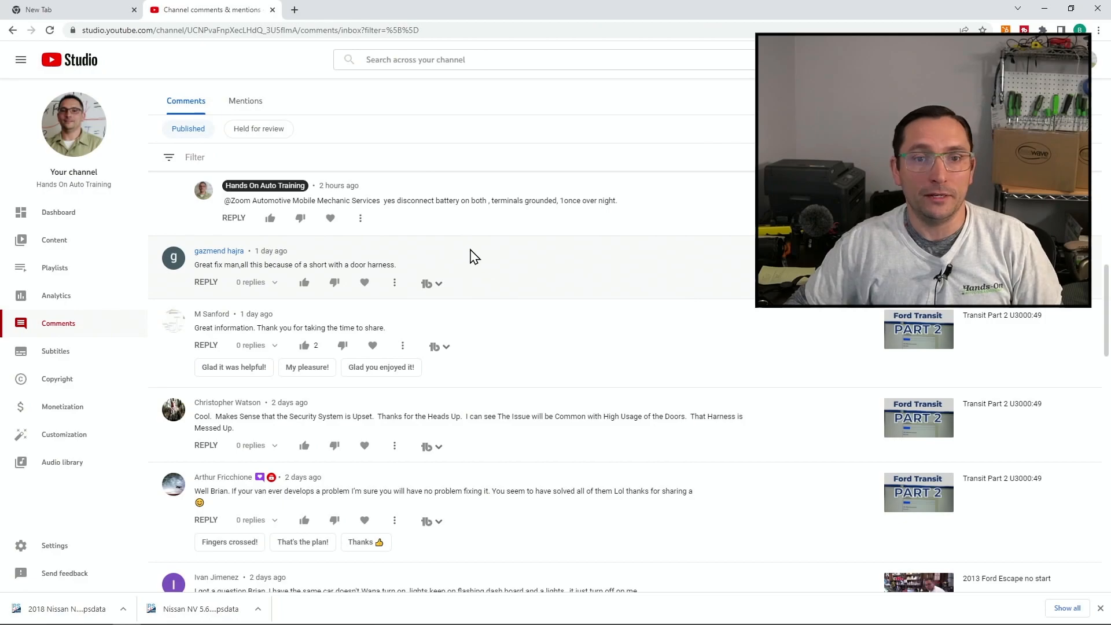
Scroll down to the fuel-trims and ohmmeter comments on the 2014 Cruze video.
scroll("down", 3)
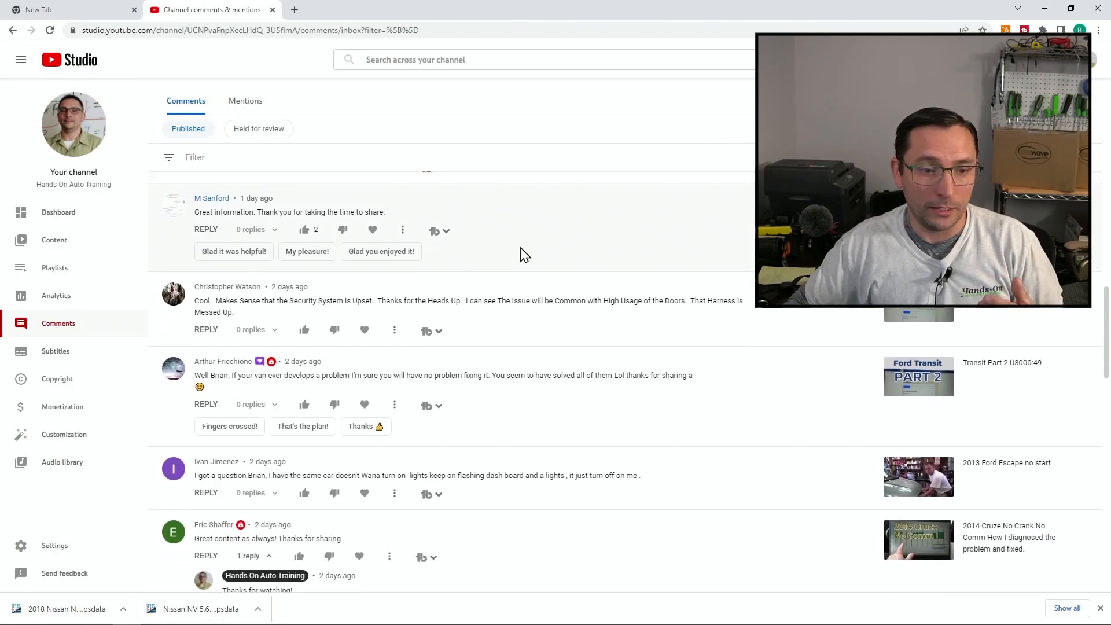
scroll("down", 3)
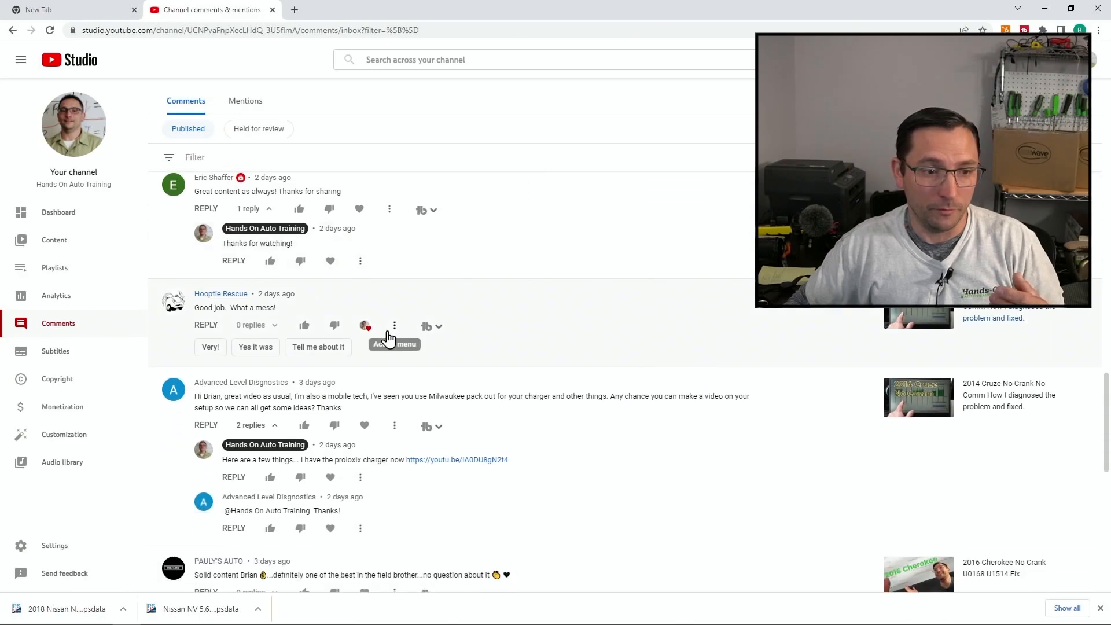
scroll("down", 3)
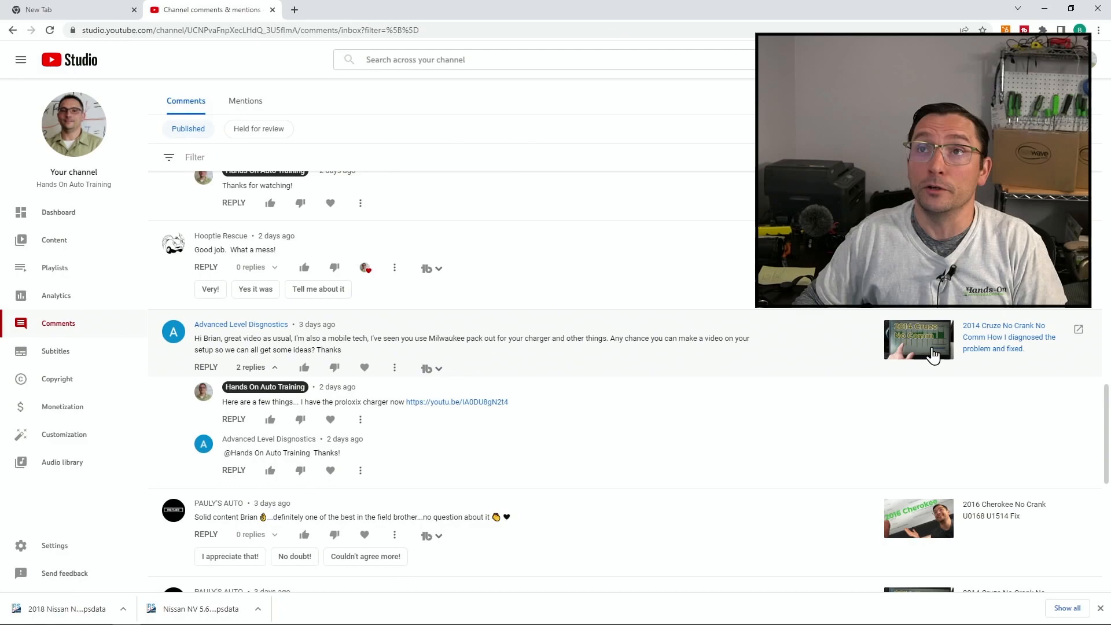
scroll("down", 3)
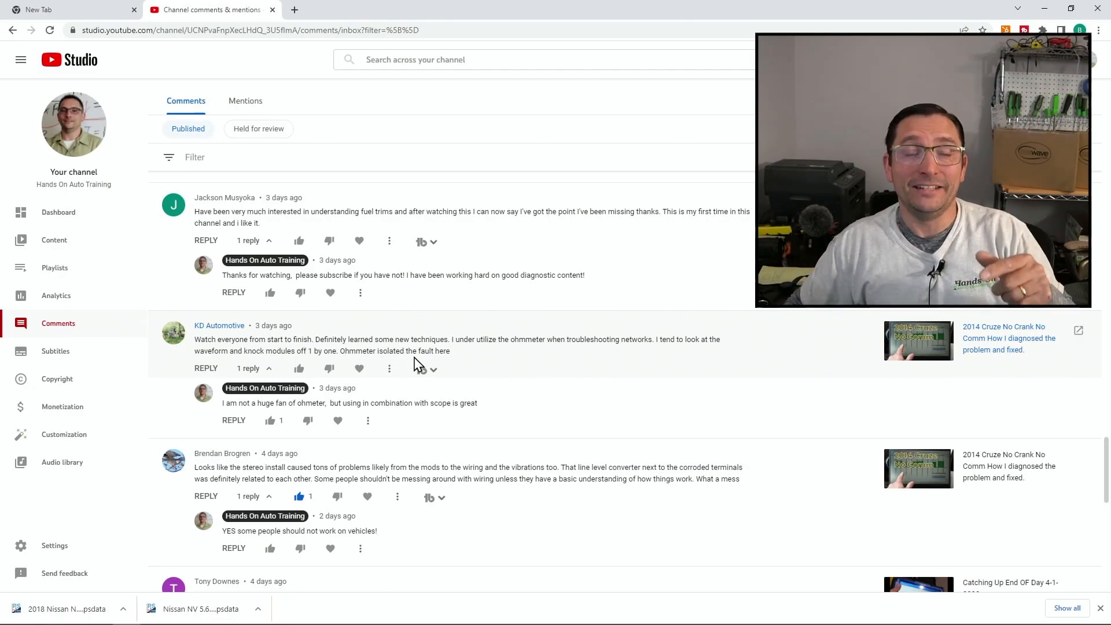
Scroll down to the scanner colour-scheme and green crusties comments.
scroll("down", 3)
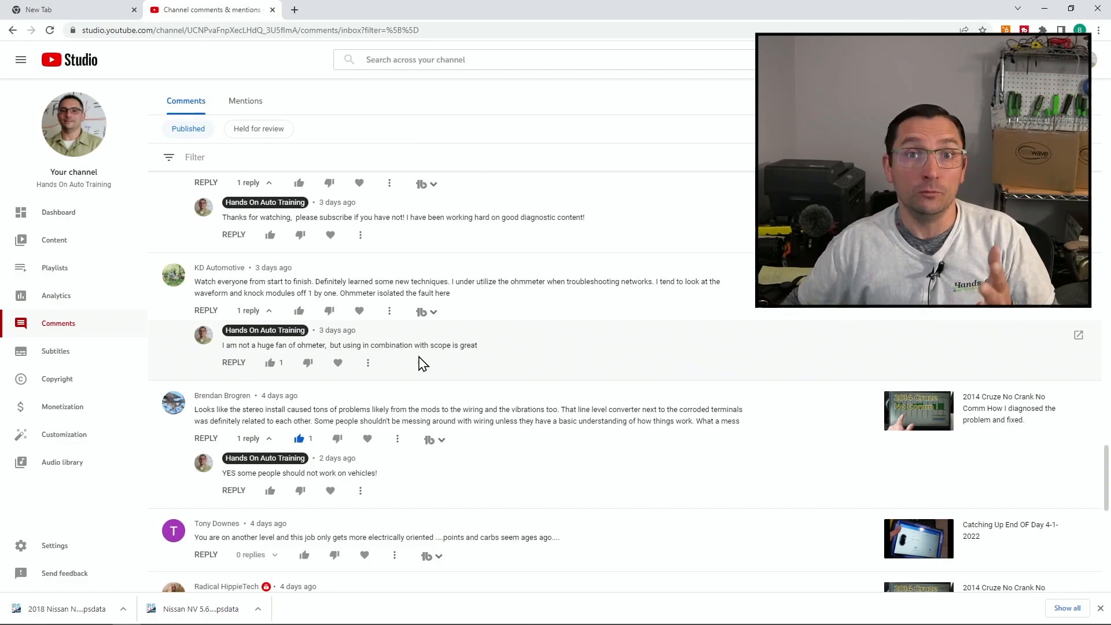
scroll("down", 3)
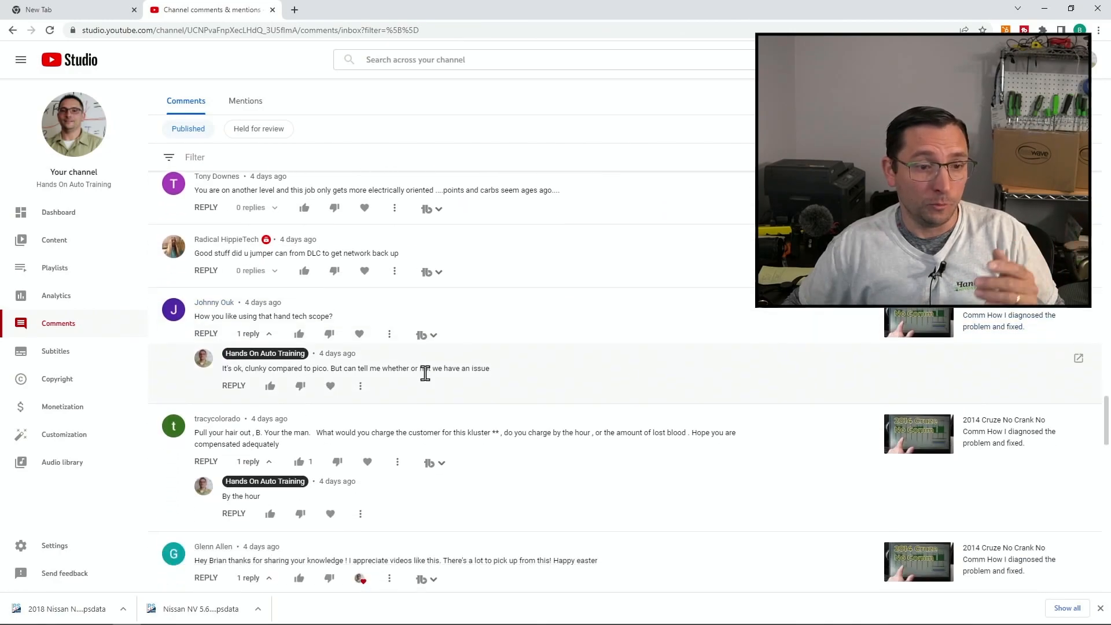
scroll("down", 3)
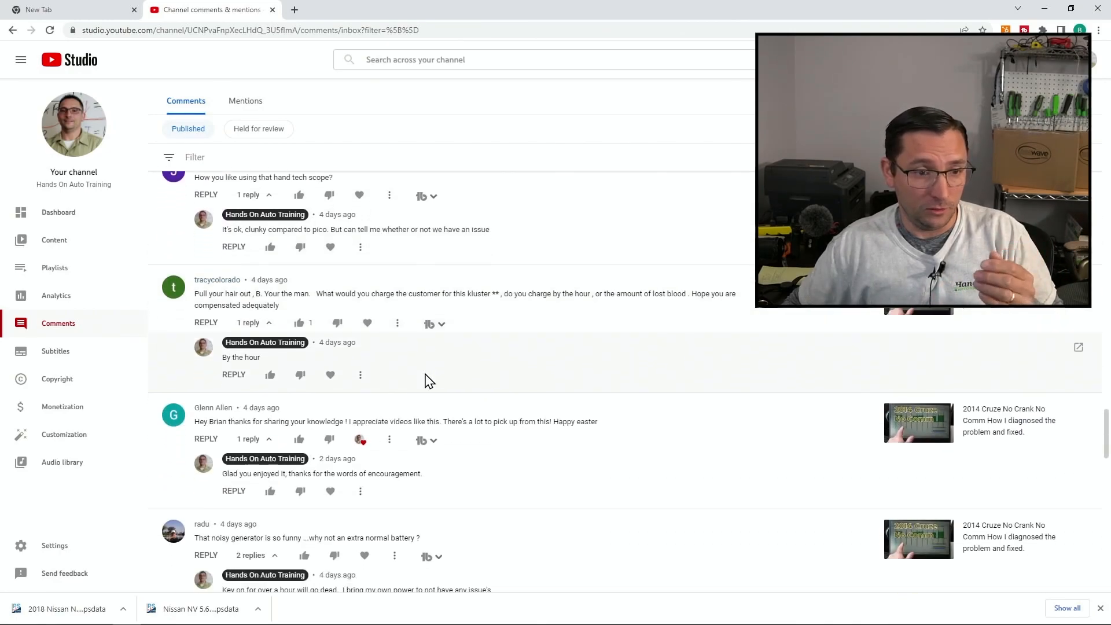
scroll("down", 3)
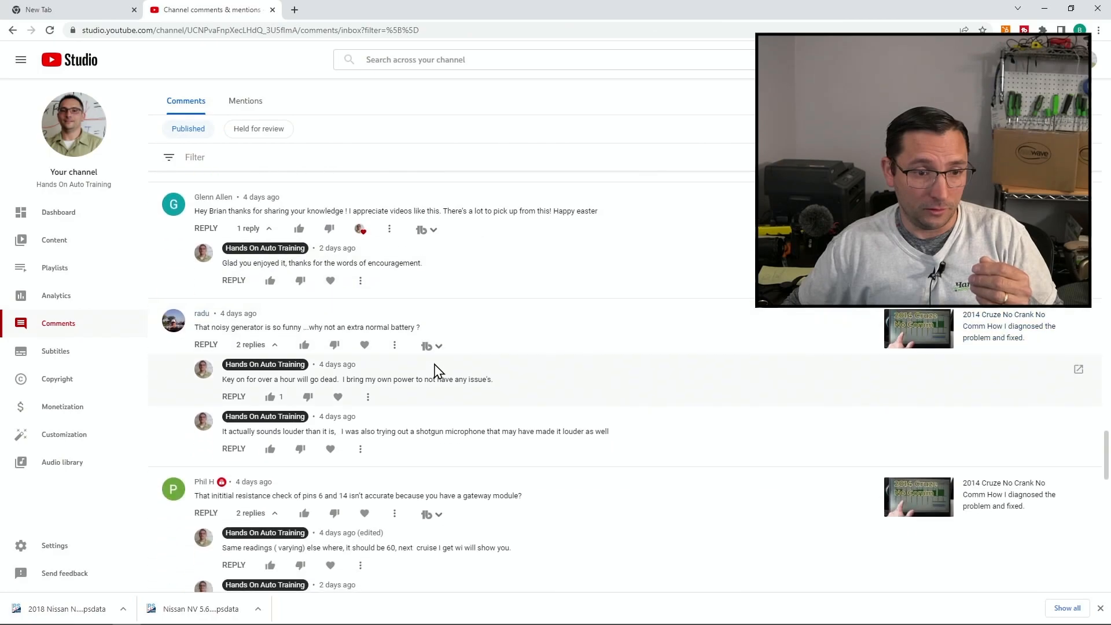
scroll("down", 3)
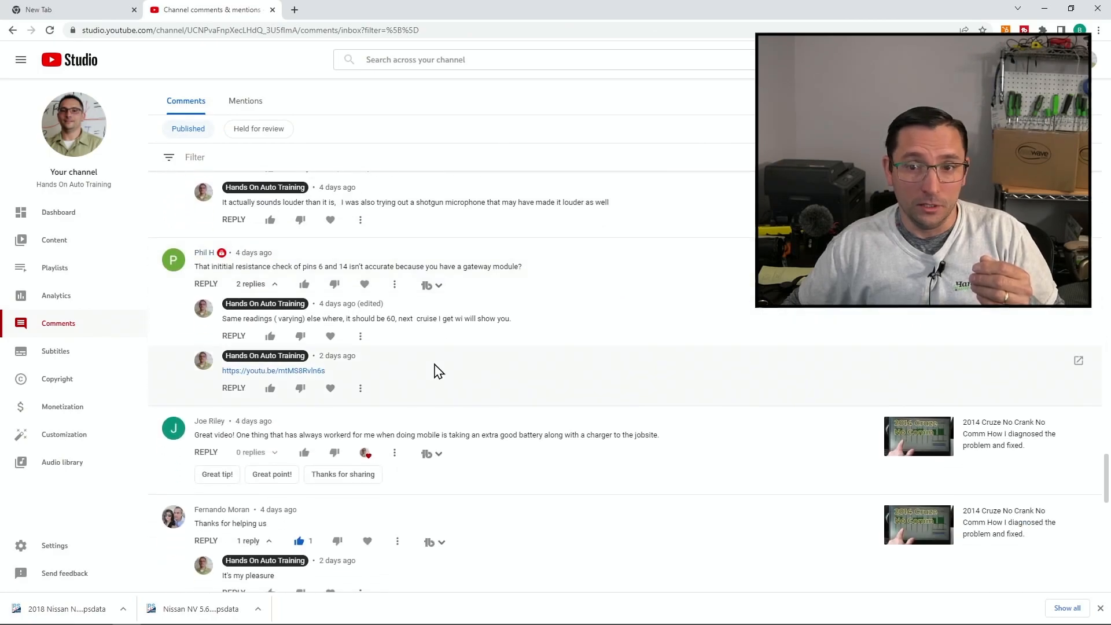
mouse_move(290, 374)
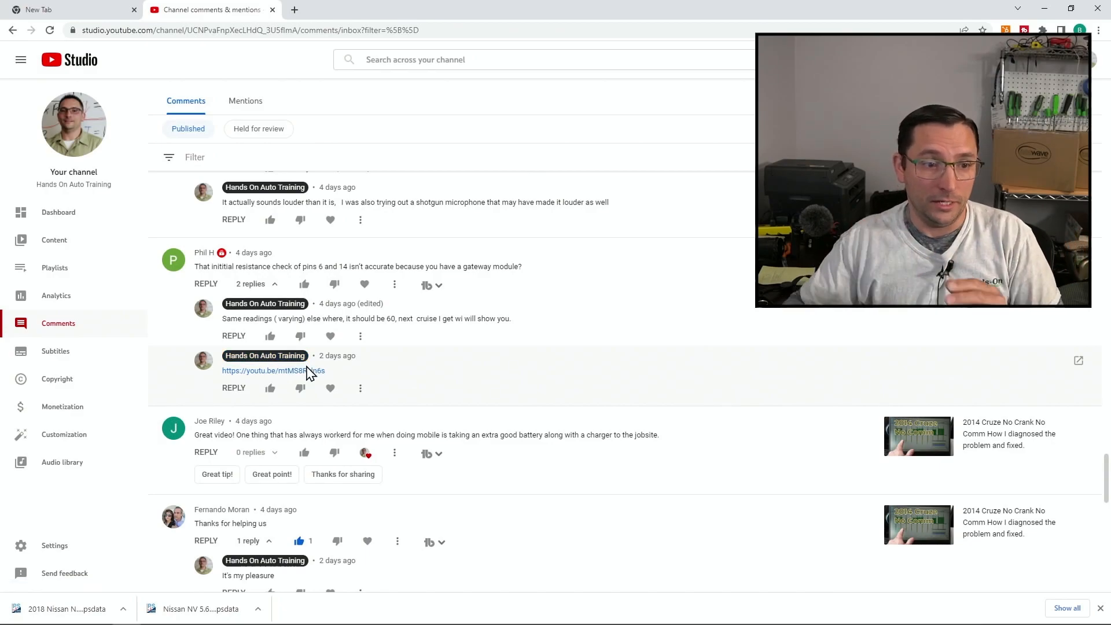
scroll("down", 3)
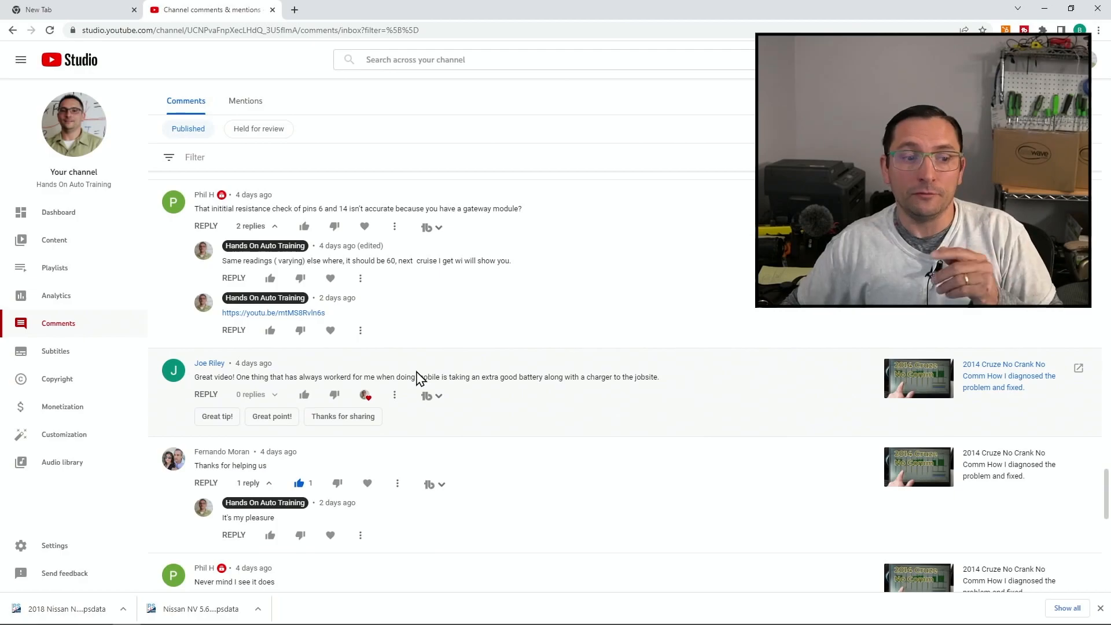
scroll("down", 3)
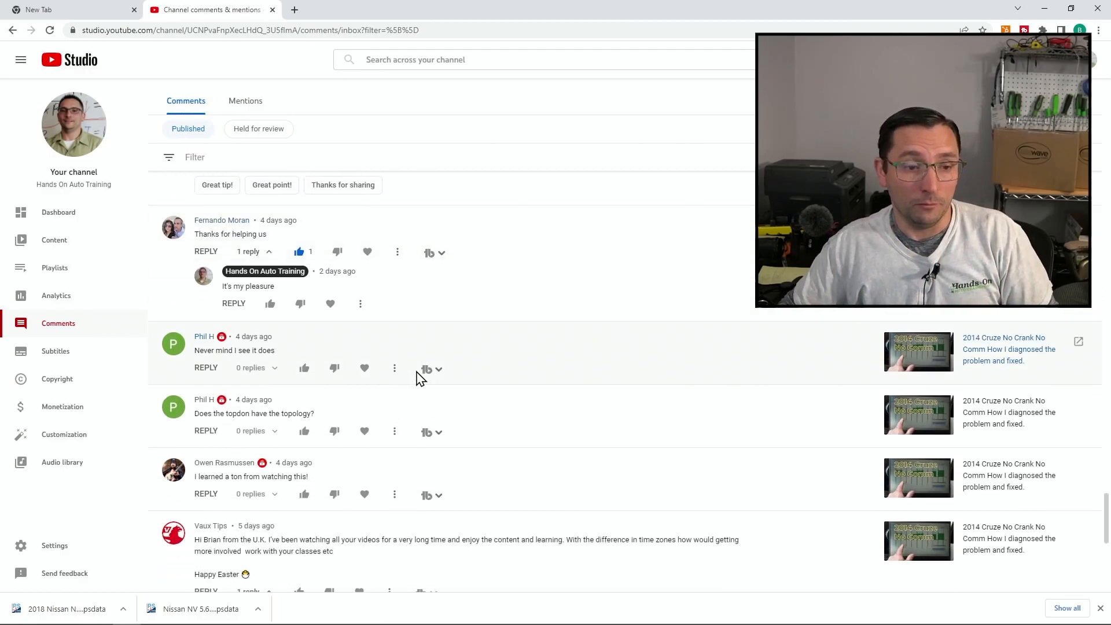
scroll("down", 3)
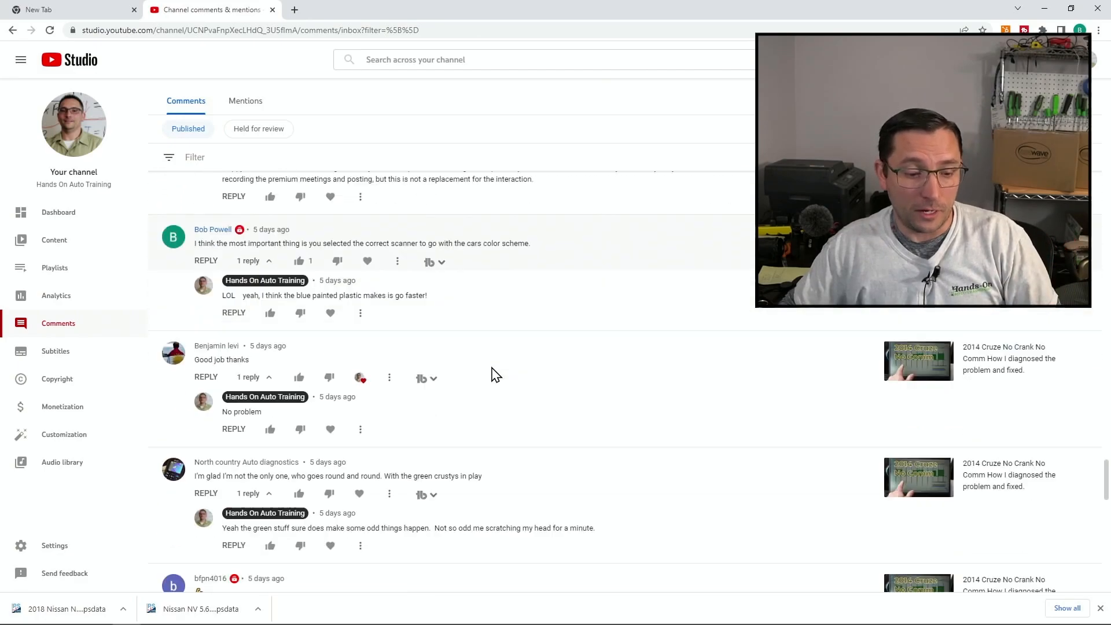